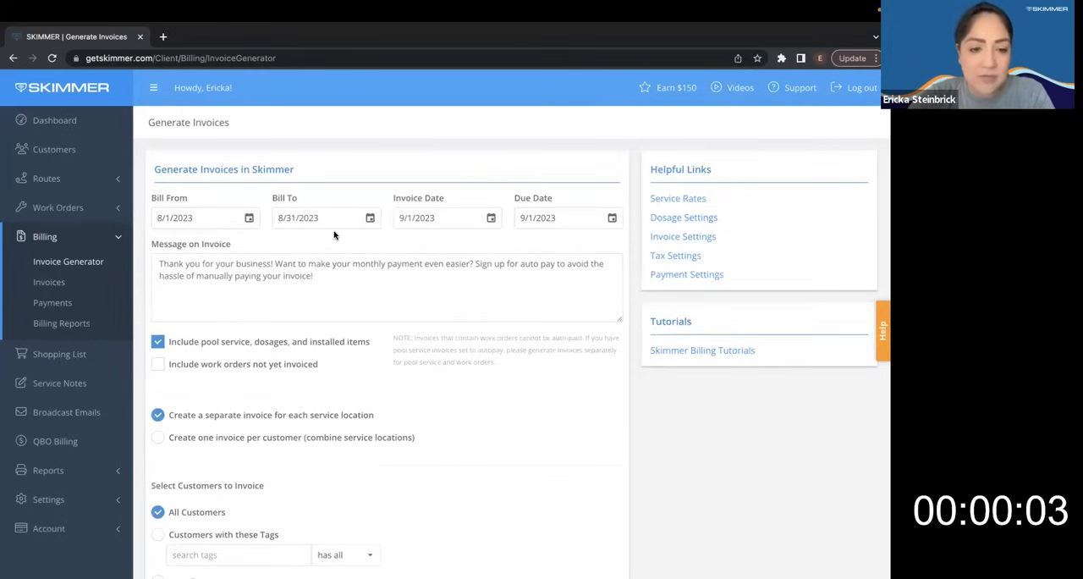
Review the August 2023 Generate Invoices form down to the Continue button.
{"action": "scroll", "scroll_direction": "down", "scroll_amount": 3}
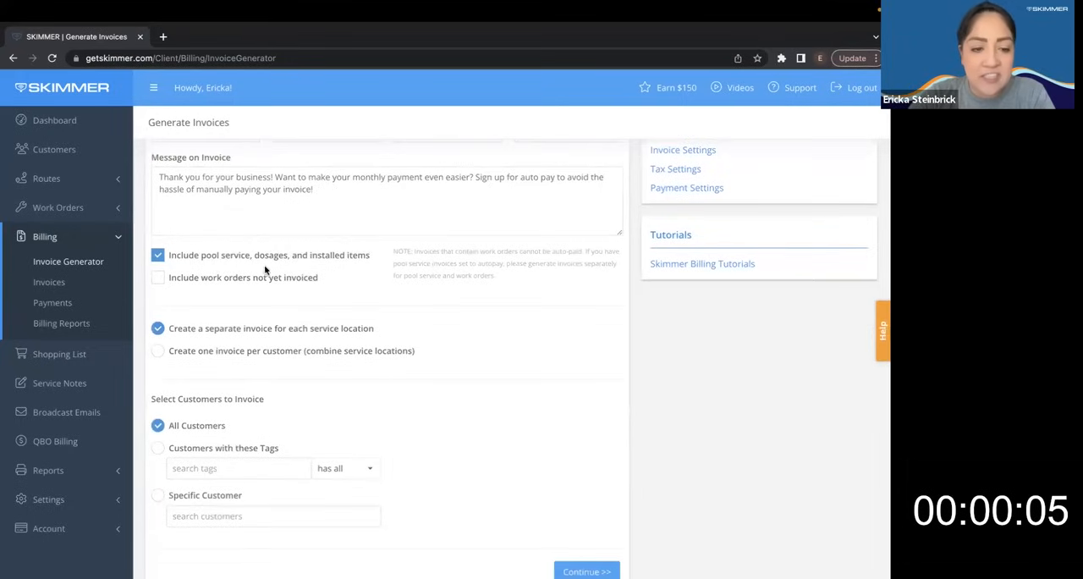
{"action": "scroll", "scroll_direction": "down", "scroll_amount": 3}
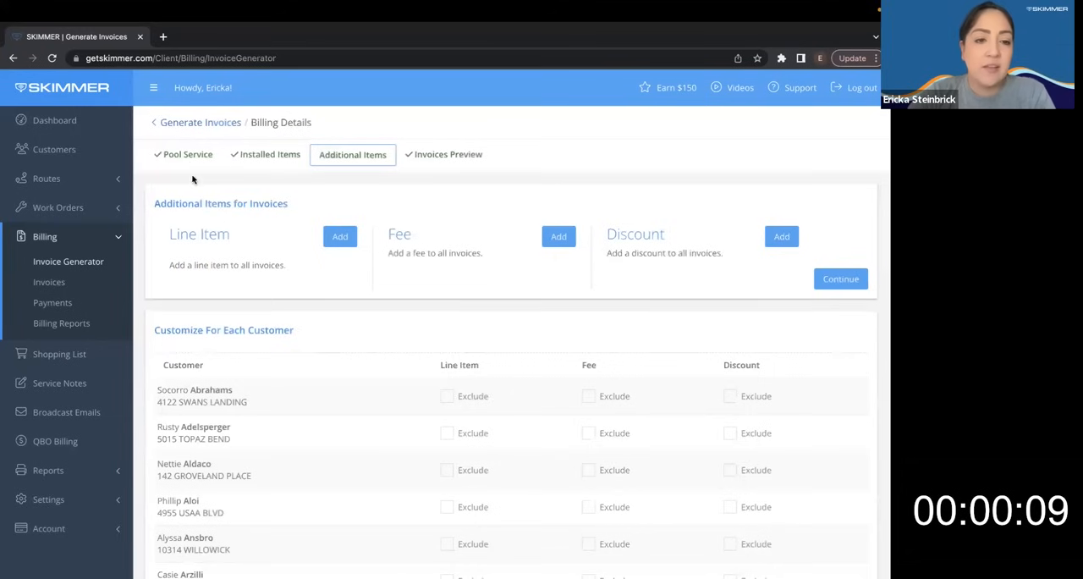
{"action": "left_click", "coordinate": [182, 154]}
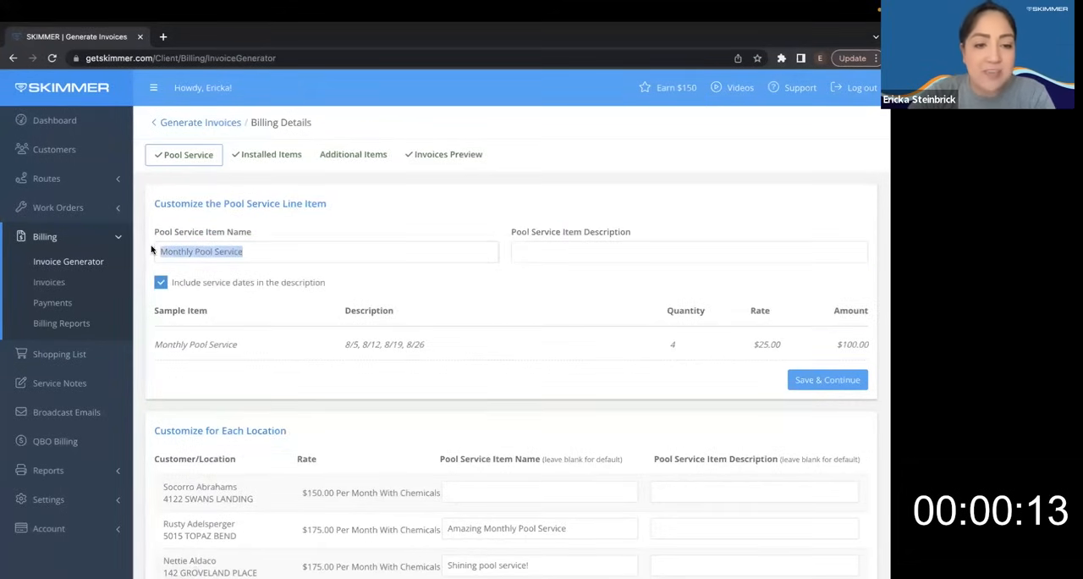
{"action": "scroll", "scroll_direction": "down", "scroll_amount": 3}
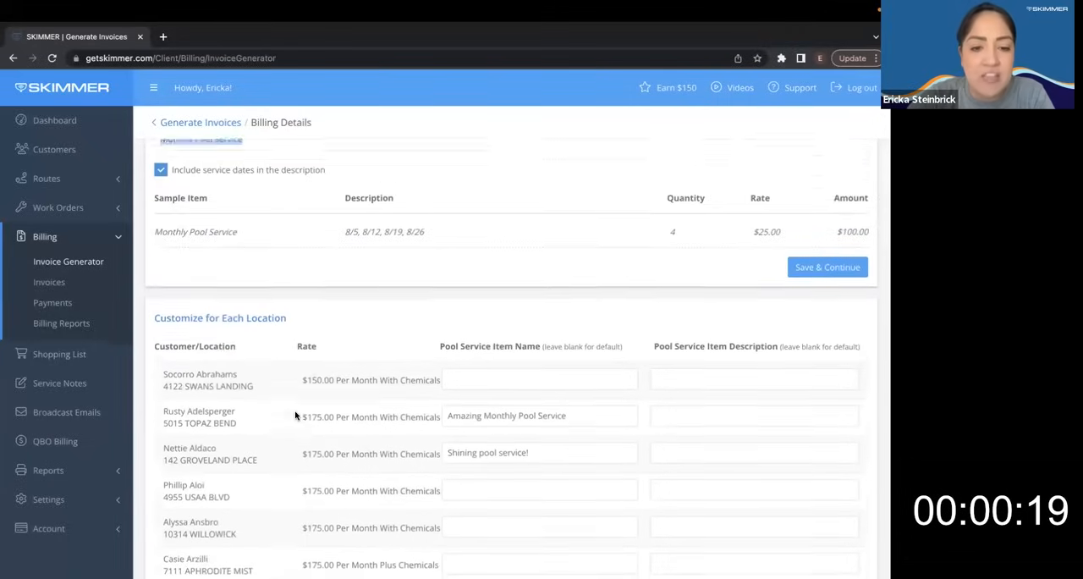
{"action": "left_click", "coordinate": [826, 267]}
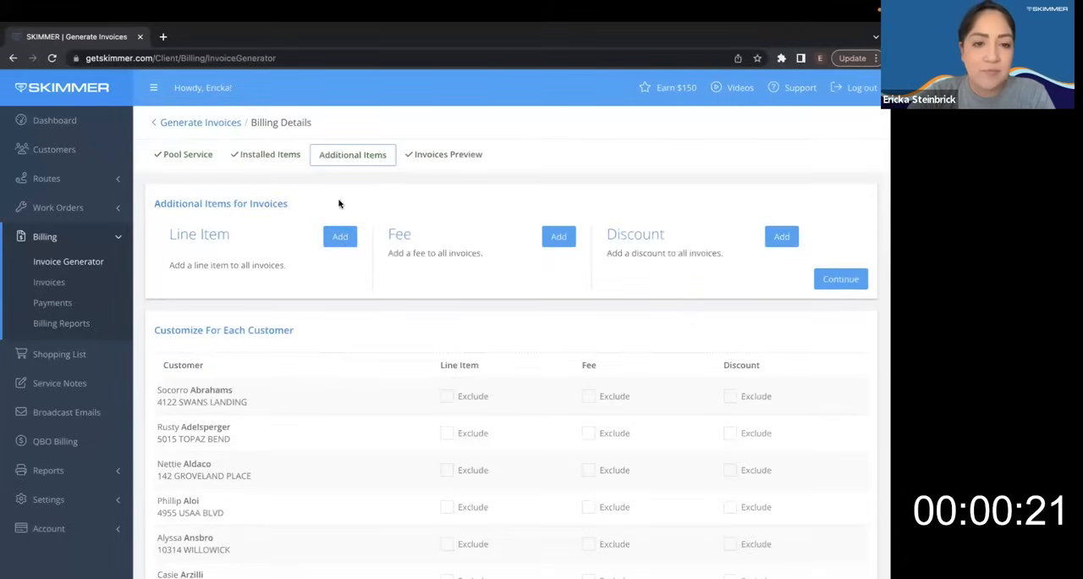
Expand all installed items and price the Hayward DE unit at 50 and 280 Sweep Bags at 30.
{"action": "left_click", "coordinate": [264, 154]}
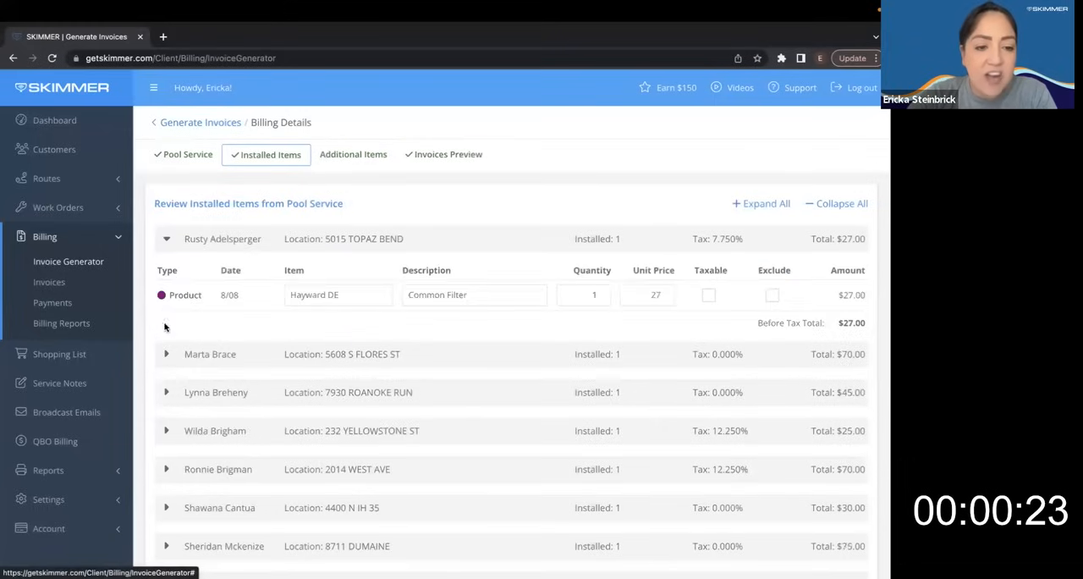
{"action": "left_click", "coordinate": [166, 354]}
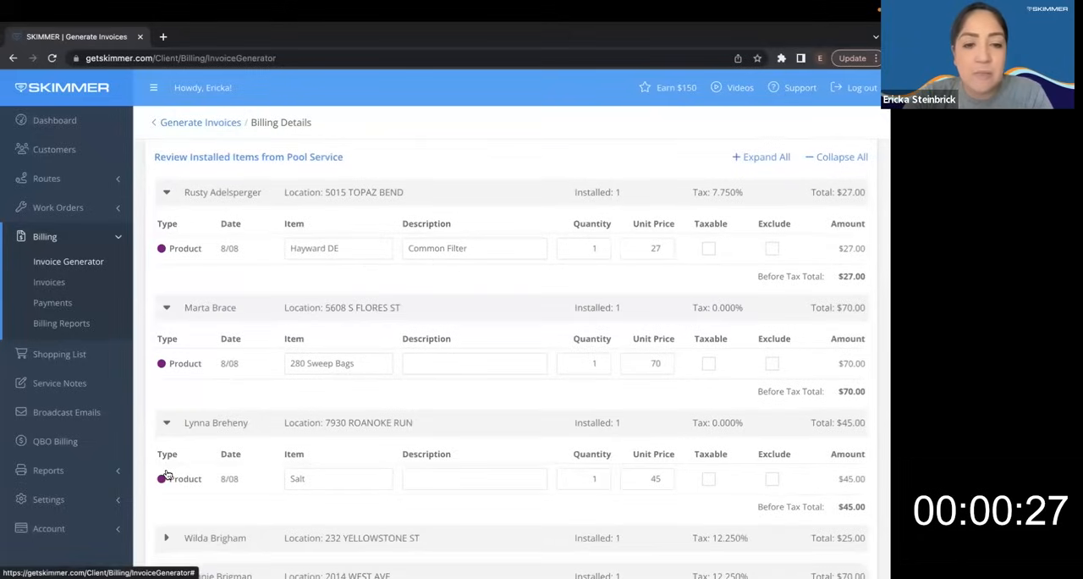
{"action": "scroll", "scroll_direction": "down", "scroll_amount": 3}
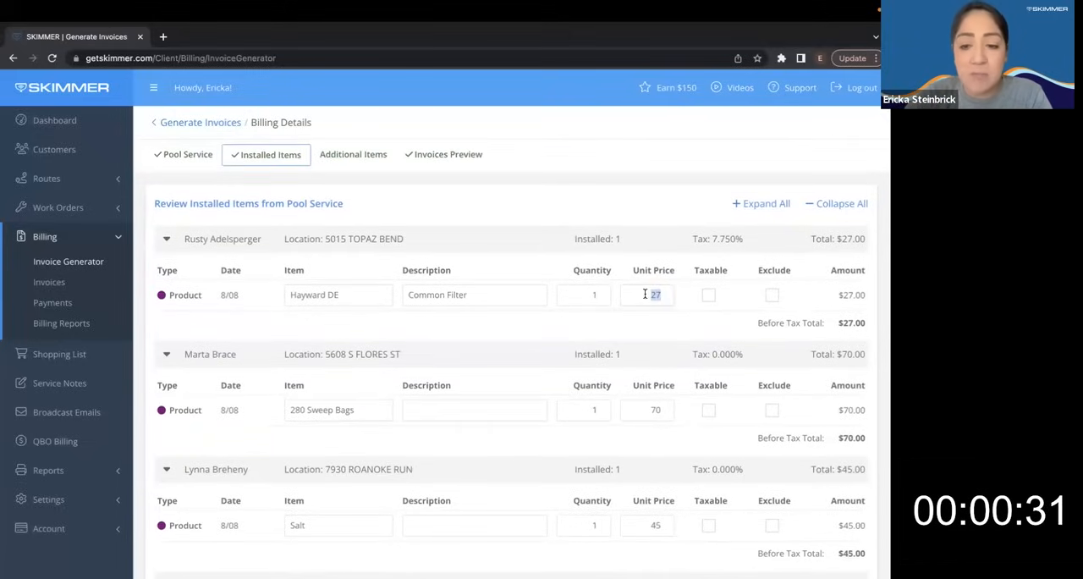
{"action": "type", "text": "50"}
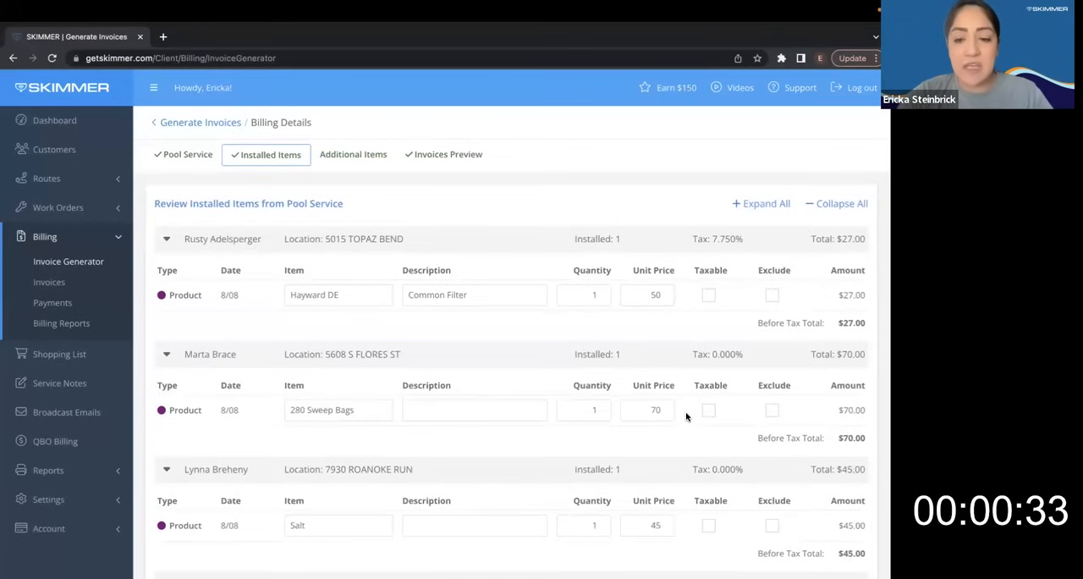
{"action": "type", "text": "30"}
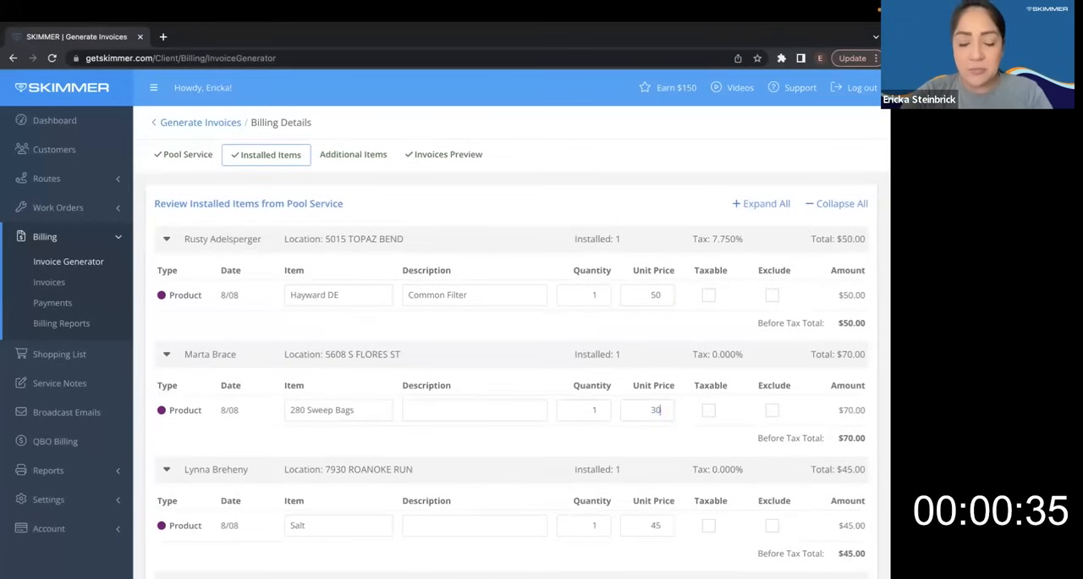
{"action": "left_click", "coordinate": [352, 154]}
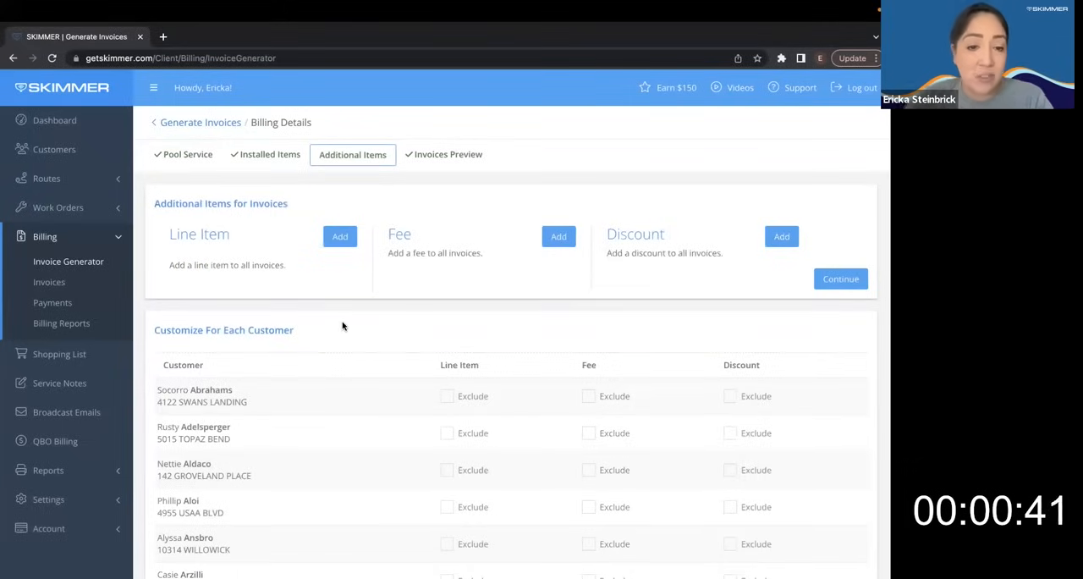
Cancel the Add Line Item dialog and reach the preview of 25 invoices totaling $5,073.70.
{"action": "left_click", "coordinate": [340, 237]}
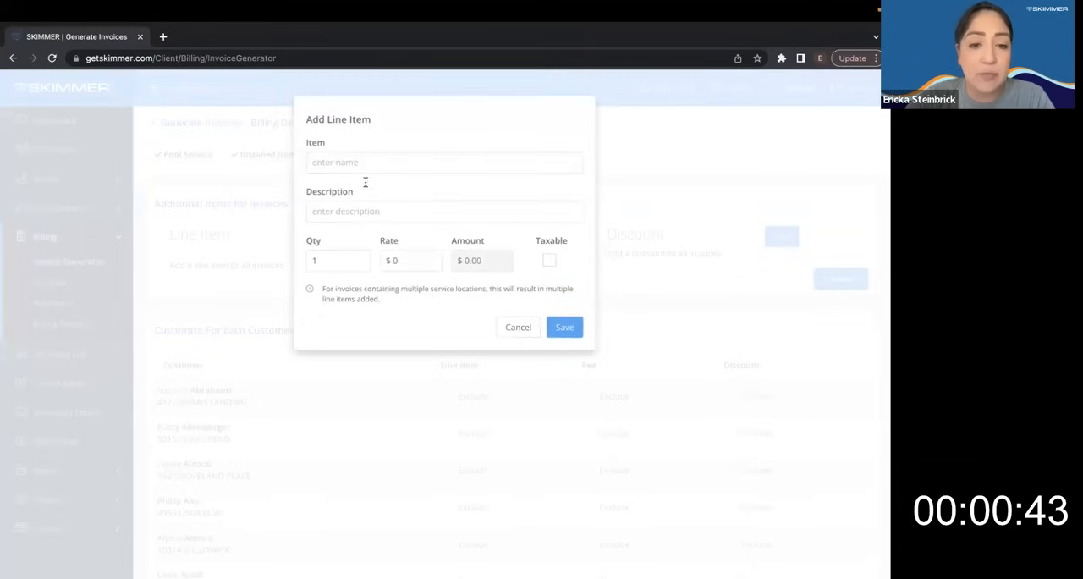
{"action": "left_click", "coordinate": [518, 326]}
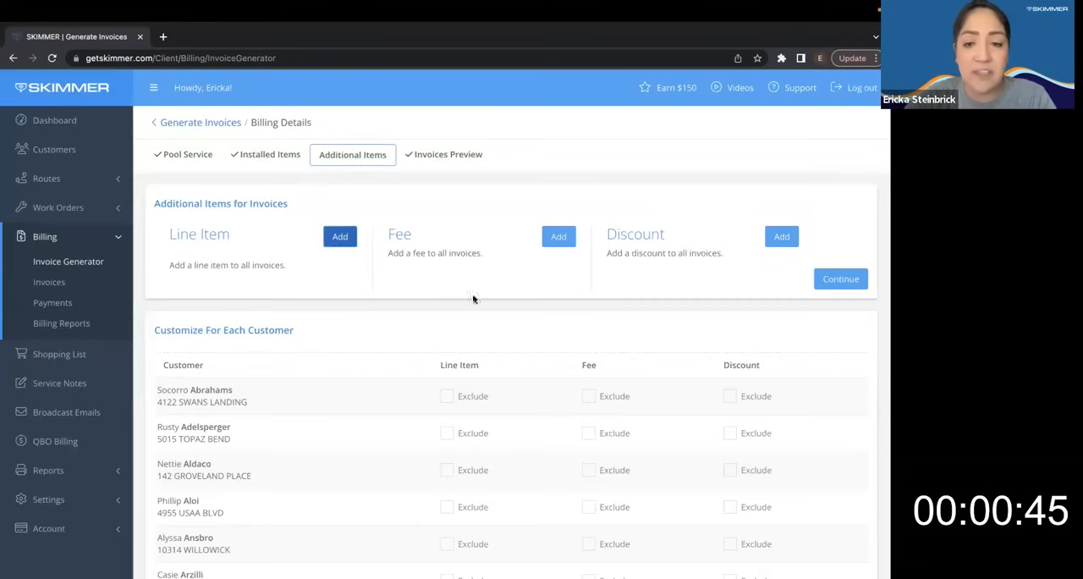
{"action": "left_click", "coordinate": [839, 277]}
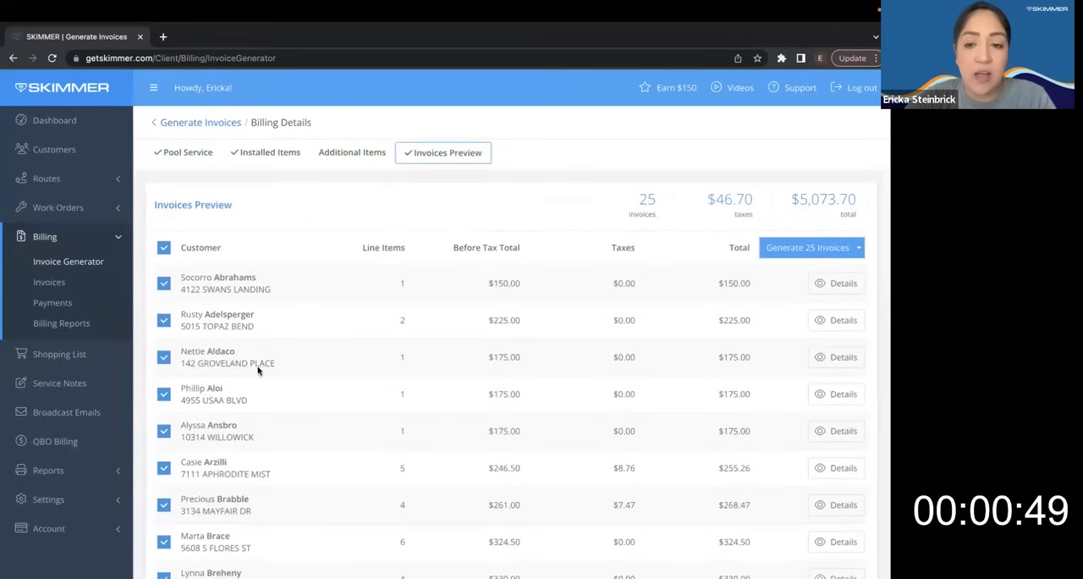
{"action": "mouse_move", "coordinate": [341, 375]}
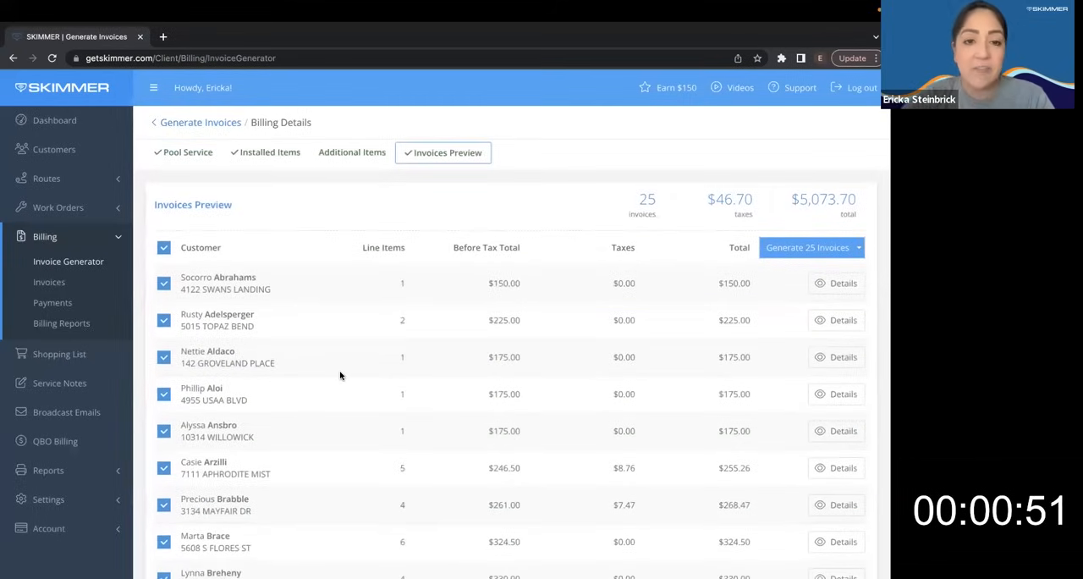
Choose Generate and Send for the 25 invoices, bringing up the email confirmation.
{"action": "left_click", "coordinate": [842, 283]}
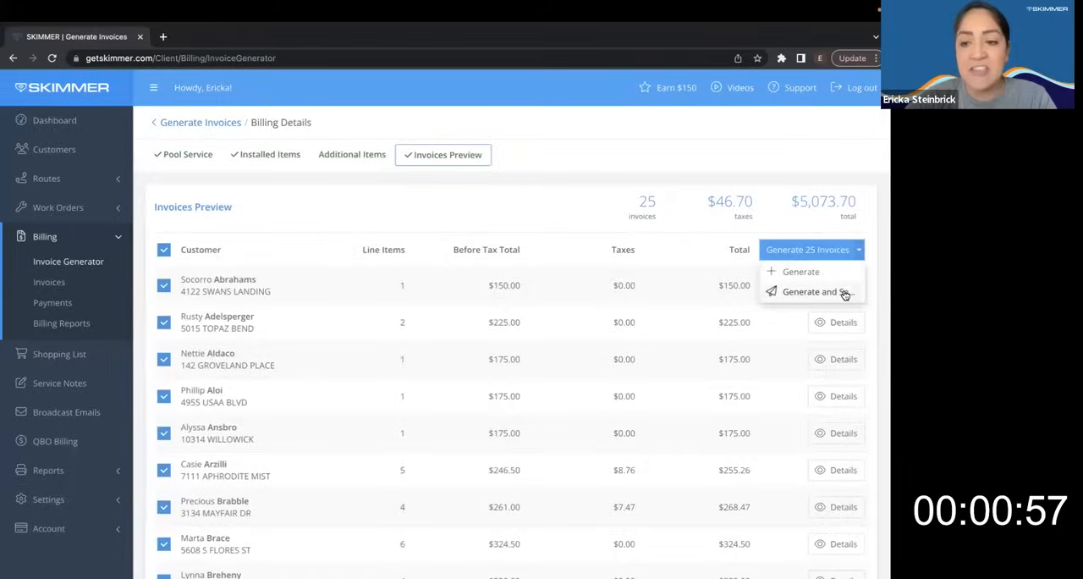
{"action": "left_click", "coordinate": [812, 291]}
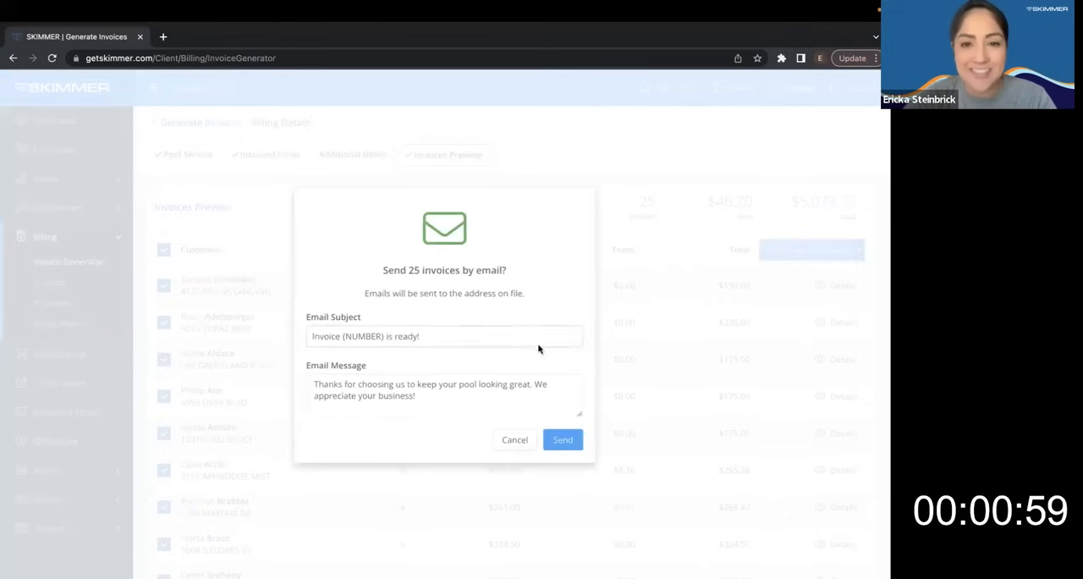